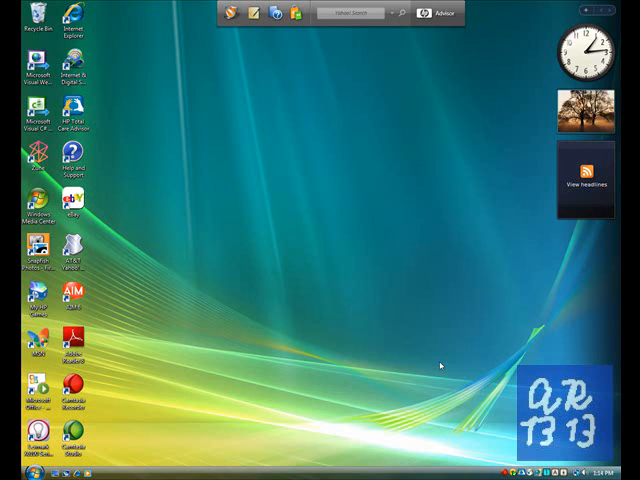
mouse_move(190, 308)
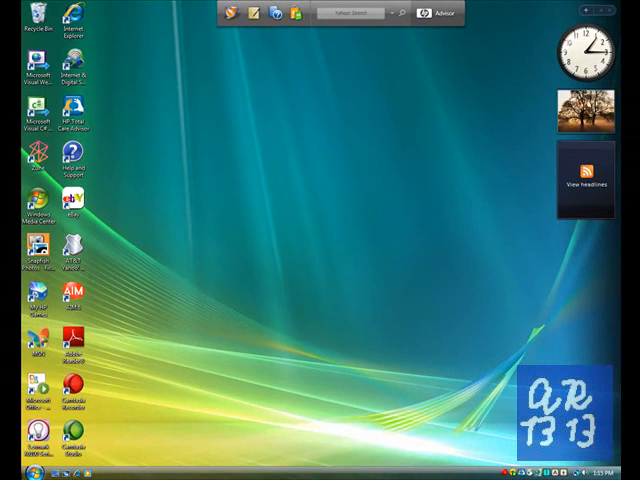
mouse_move(316, 292)
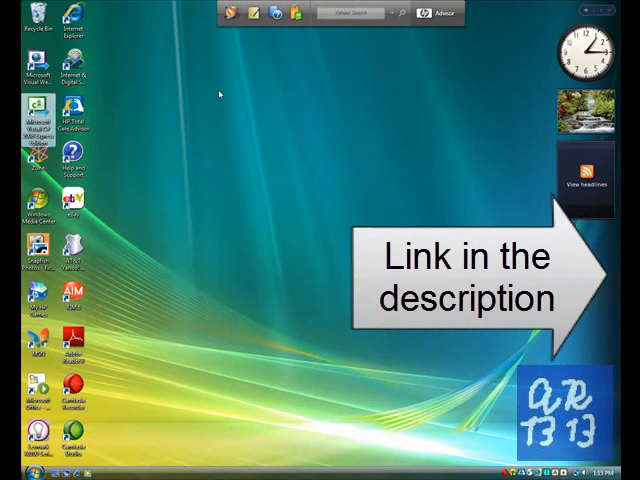
Launch Visual C# 2008 Express from the desktop shortcut to reach the Start Page
double_click(30, 110)
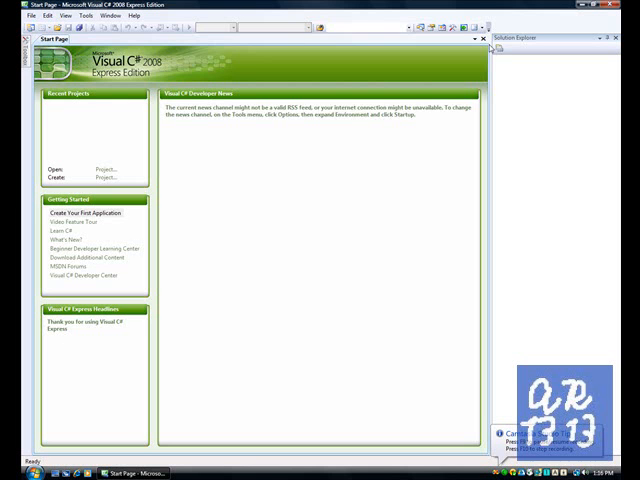
mouse_move(8, 28)
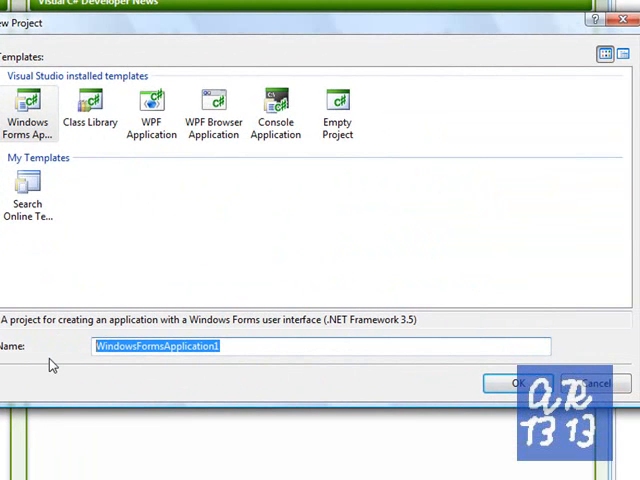
mouse_move(38, 356)
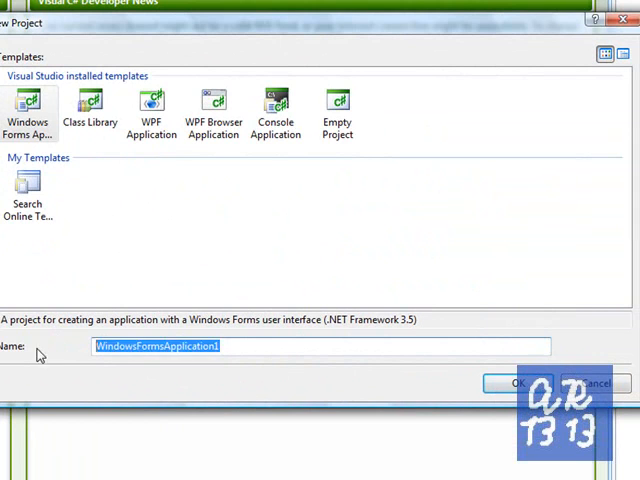
Create a Windows Forms Application project named Tutorial
type("Tutorial")
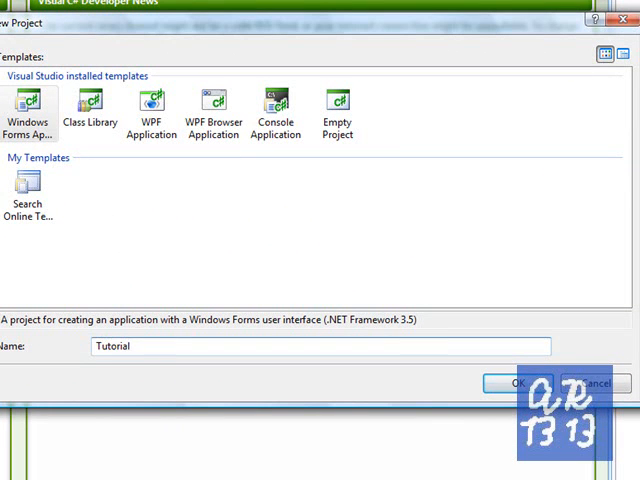
left_click(516, 384)
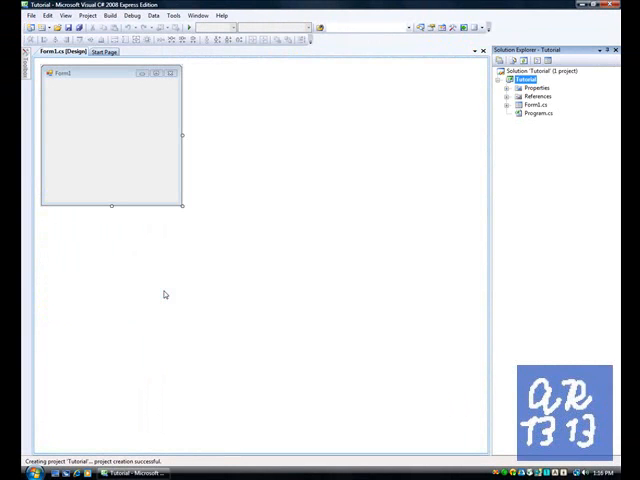
mouse_move(84, 84)
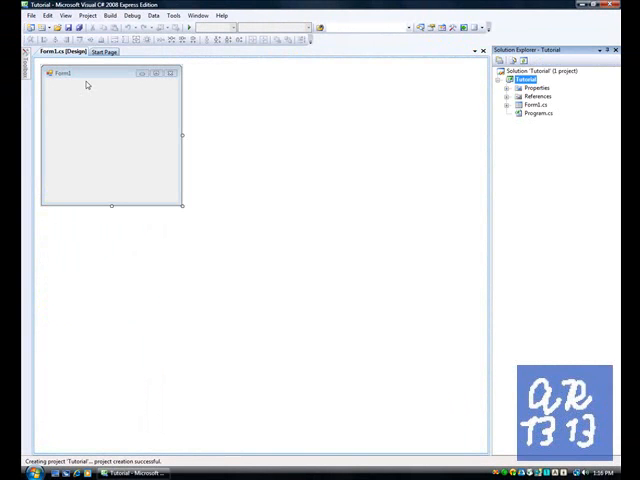
left_click(112, 136)
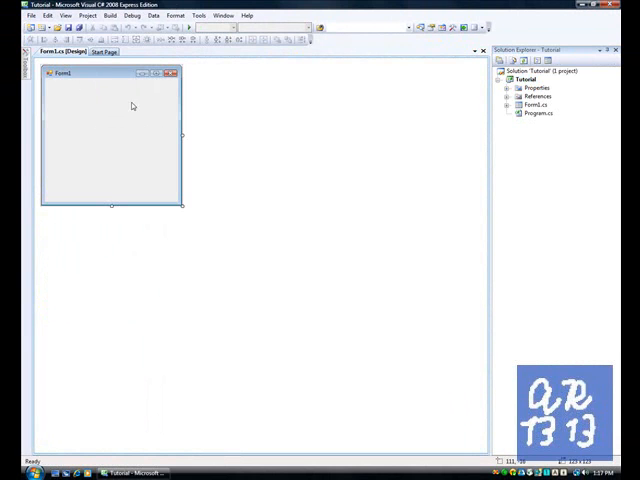
mouse_move(136, 96)
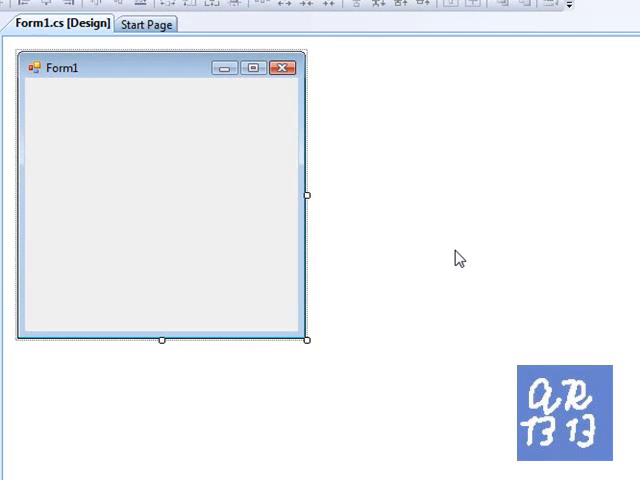
mouse_move(456, 258)
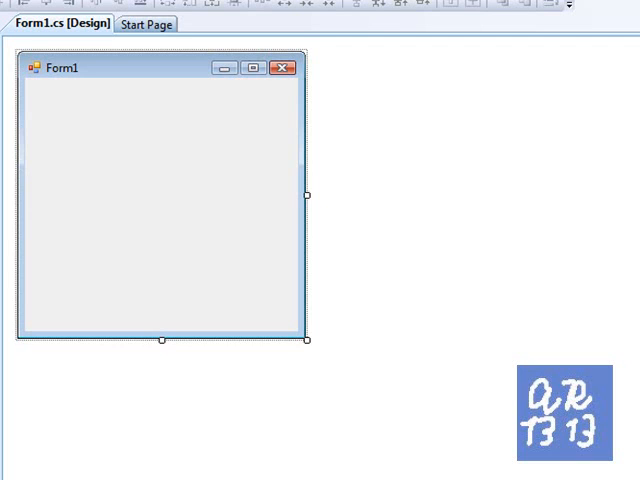
mouse_move(268, 456)
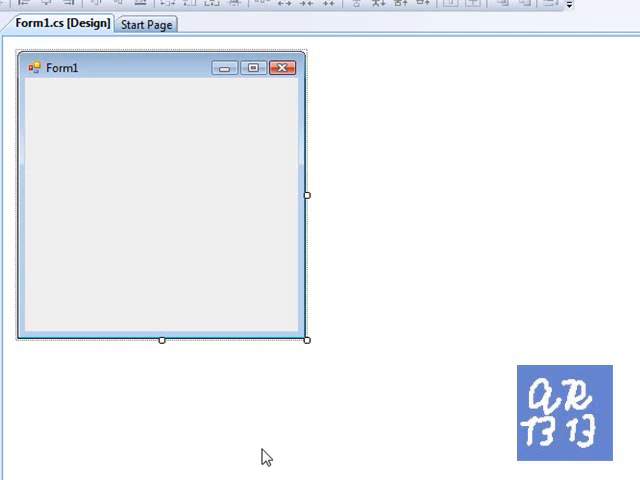
mouse_move(268, 456)
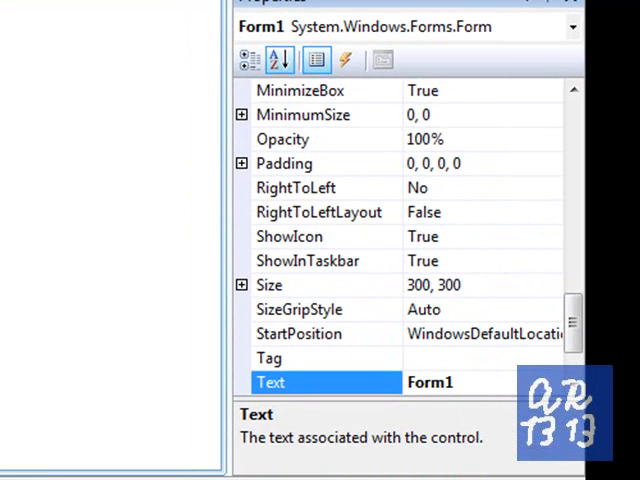
Set Form1's Size property to 640, 480
scroll("up", 3)
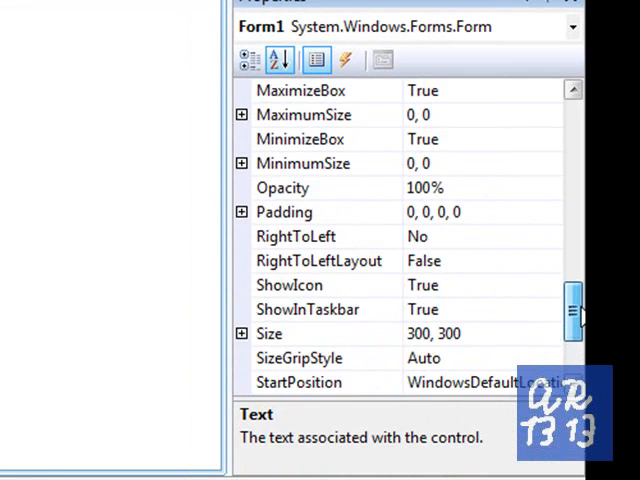
scroll("down", 3)
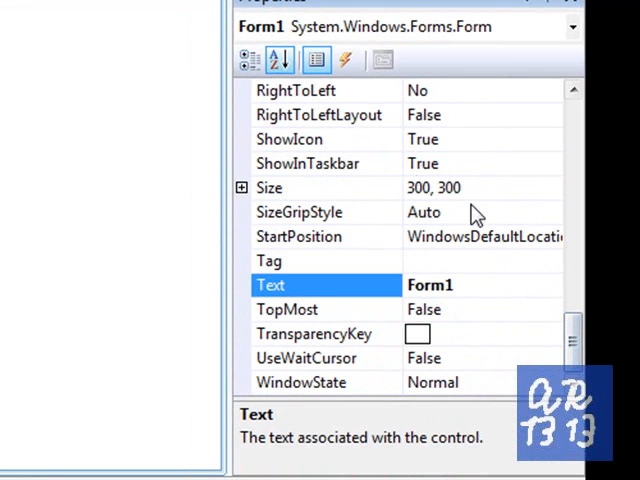
left_click(270, 188)
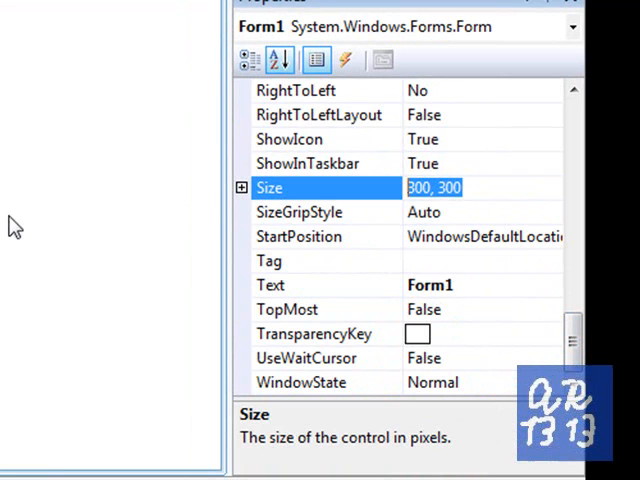
type("64")
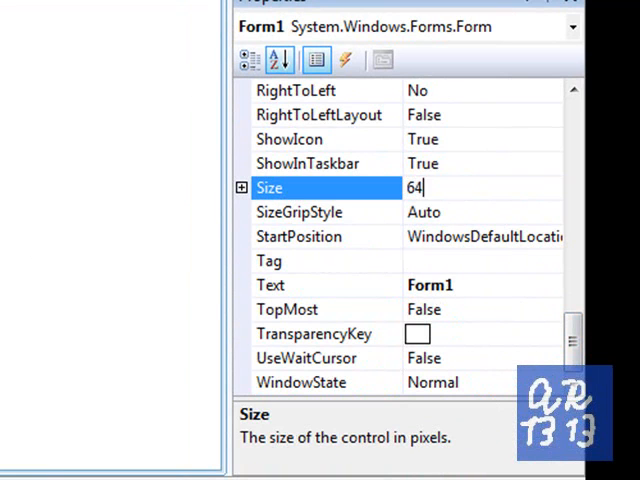
type("0, 480")
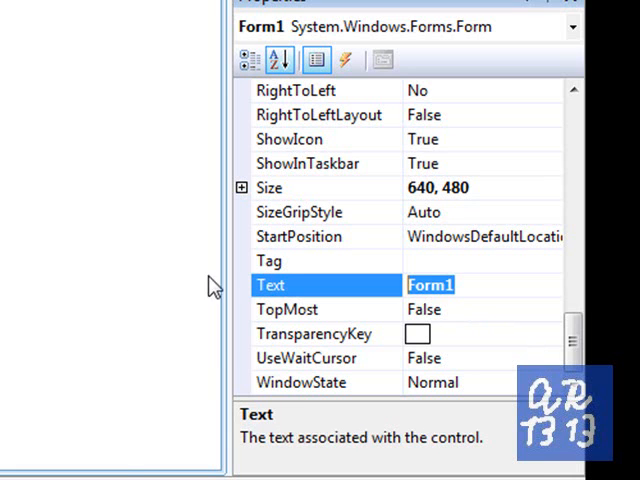
mouse_move(64, 416)
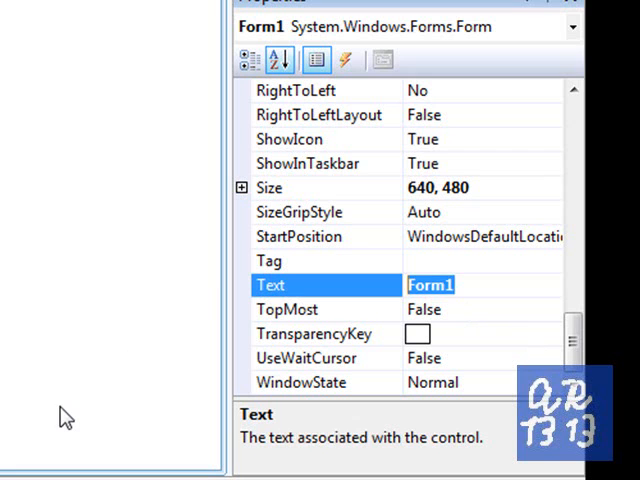
Set Form1's Text property to Tutorial
type("Tuto")
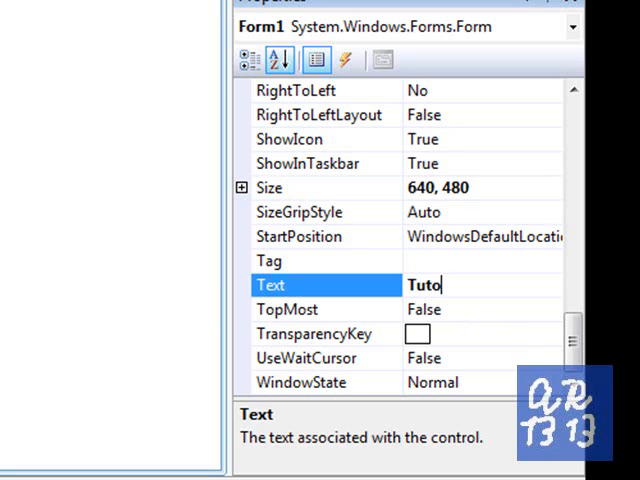
type("rial")
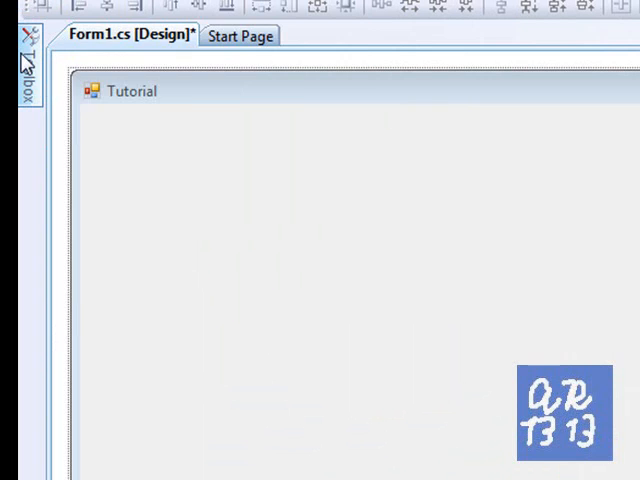
Expand the Toolbox and browse the Common Controls list
left_click(20, 64)
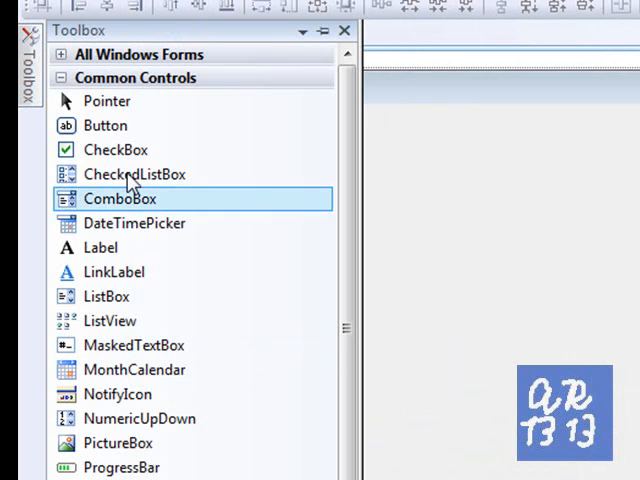
left_click(108, 100)
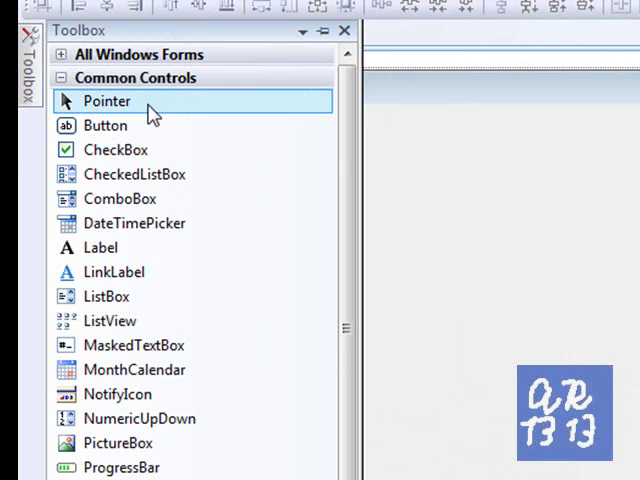
scroll("down", 3)
type("60")
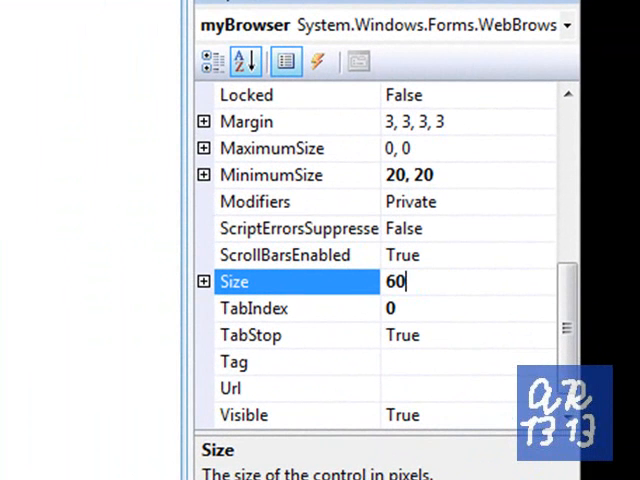
Set the myBrowser control's Size to 624, 444
type("7,")
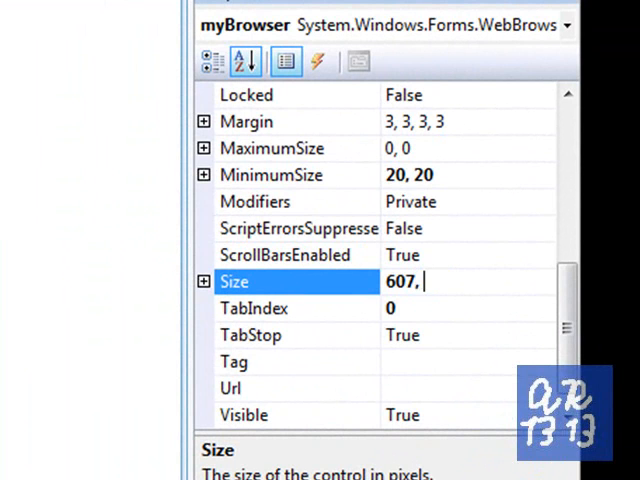
type("3")
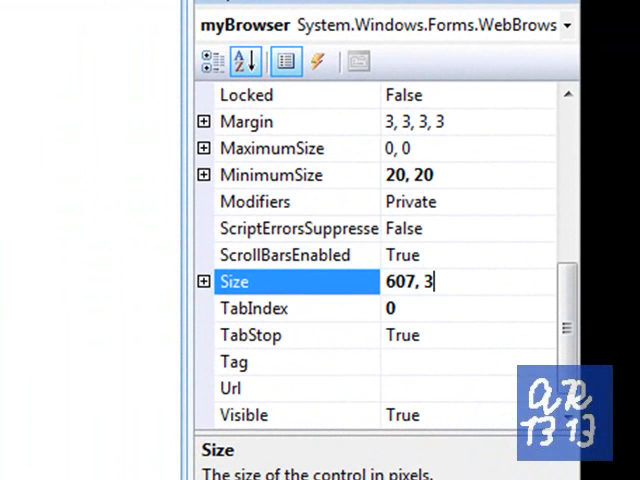
type("624, 444")
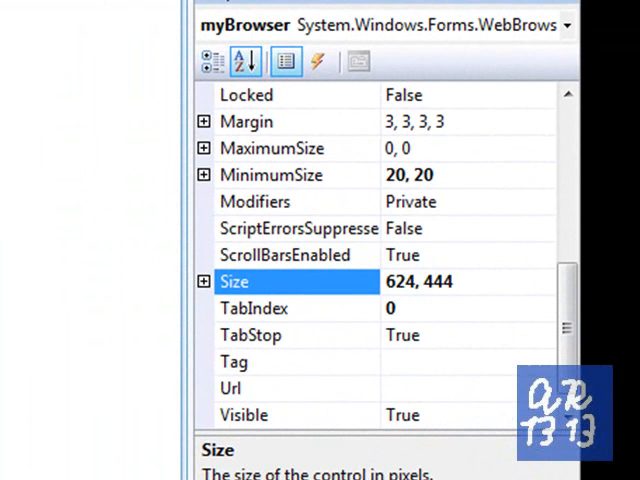
mouse_move(376, 128)
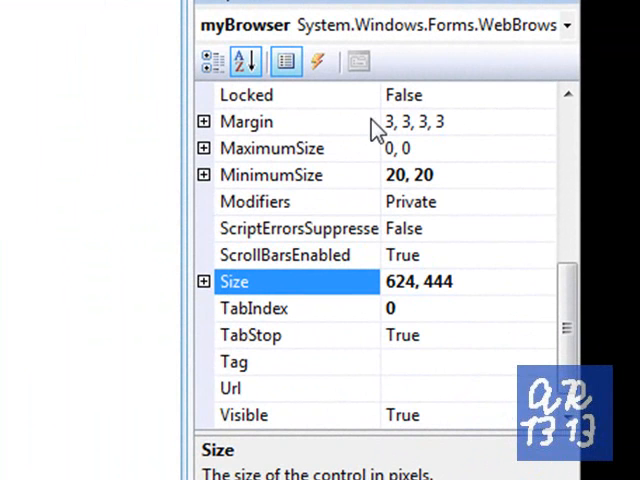
left_click(270, 176)
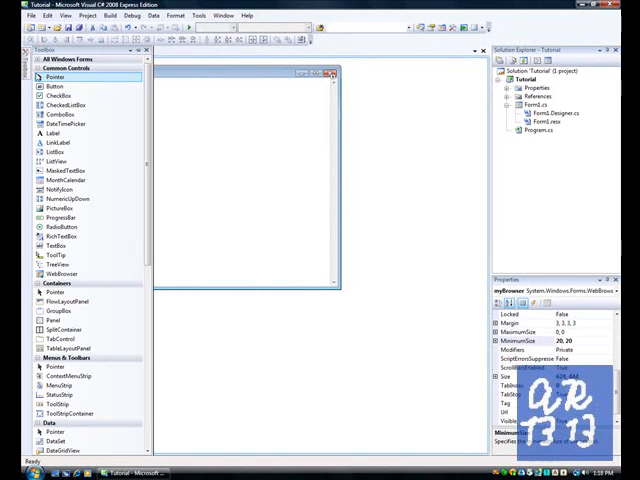
mouse_move(58, 96)
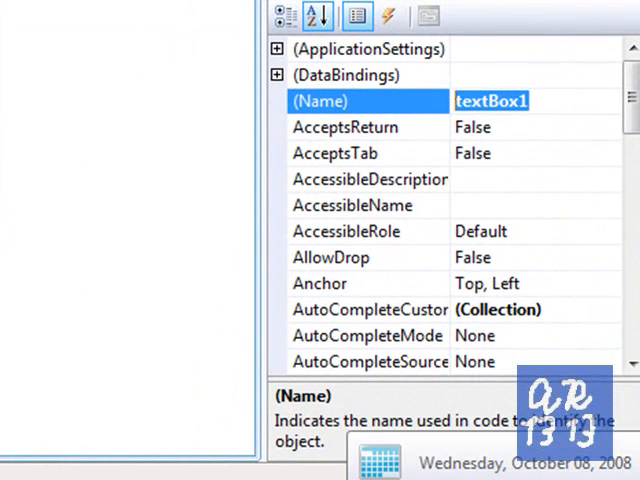
Name the text box tbURL and set its Location to 12, 411
type("t")
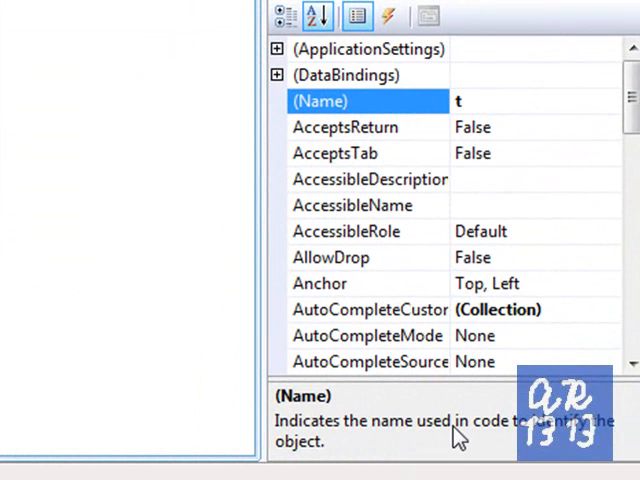
type("tbURL")
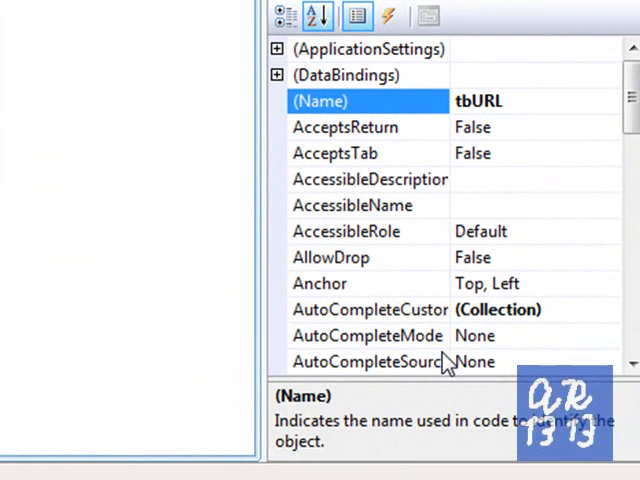
mouse_move(448, 366)
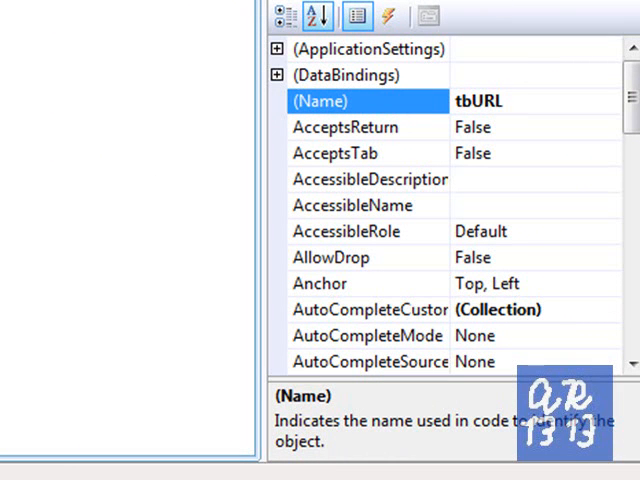
scroll("down", 3)
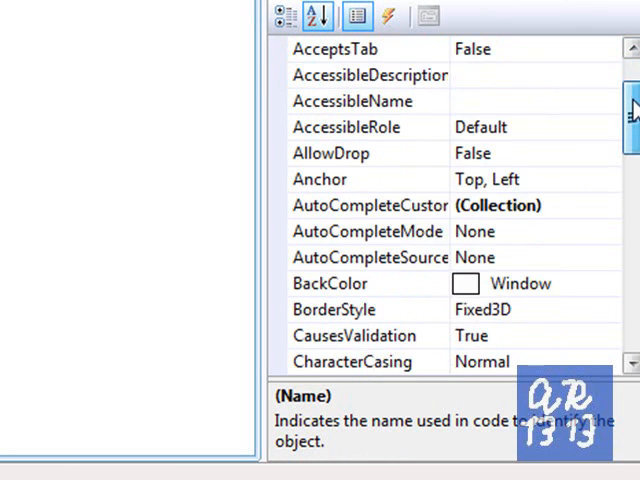
scroll("down", 3)
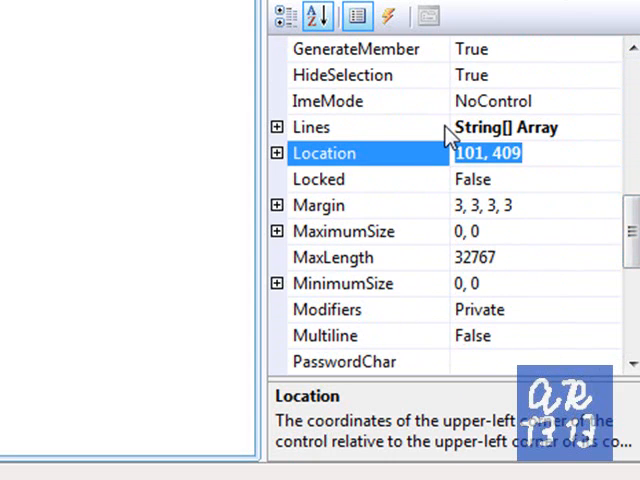
type("12")
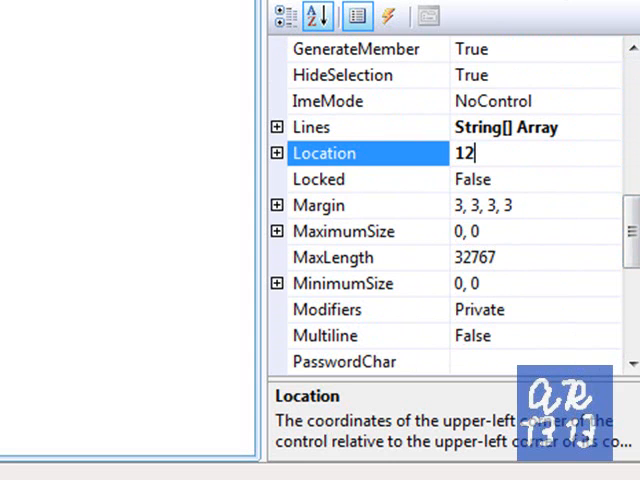
type(",")
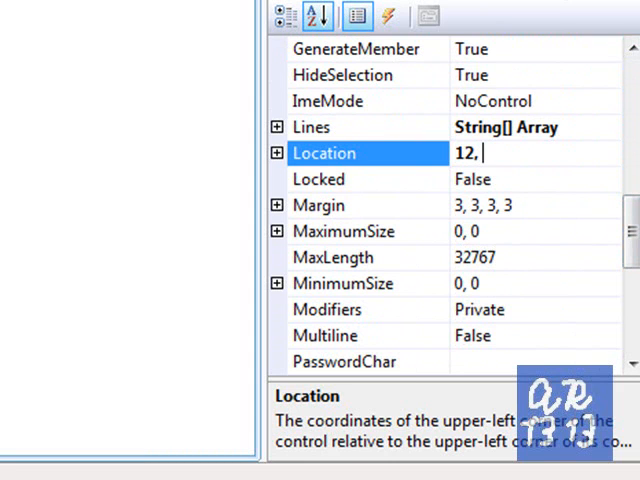
type("4")
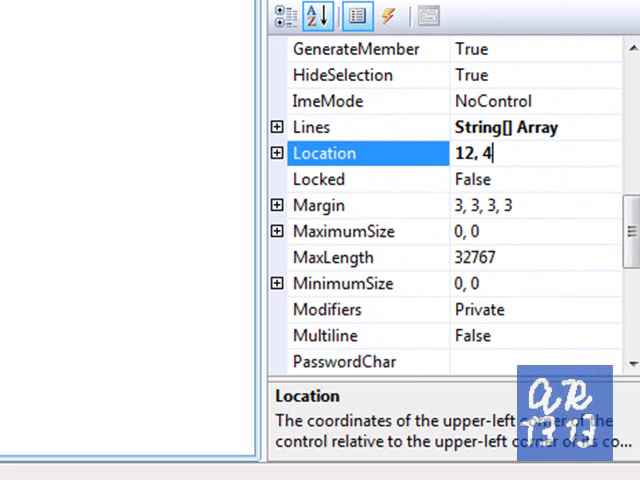
type("11")
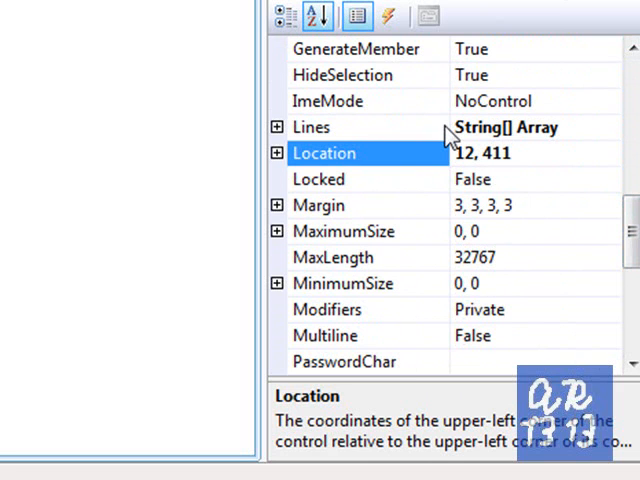
mouse_move(558, 112)
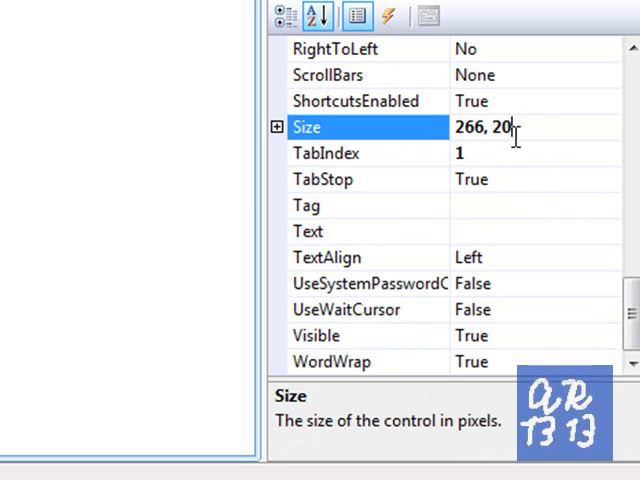
Replace the text box's Size with a wider value starting 526
triple_click(484, 128)
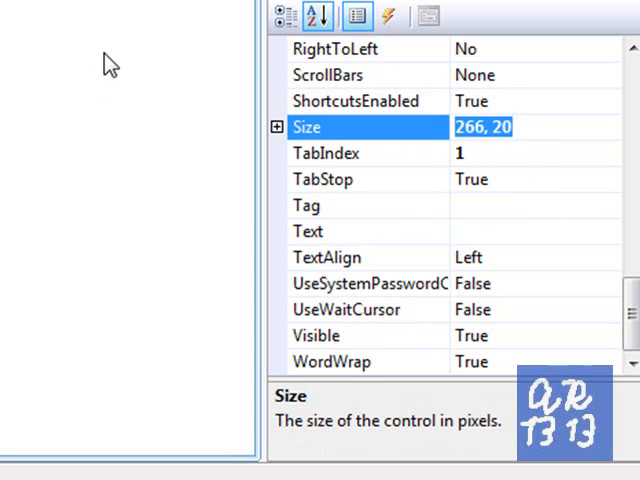
type("5")
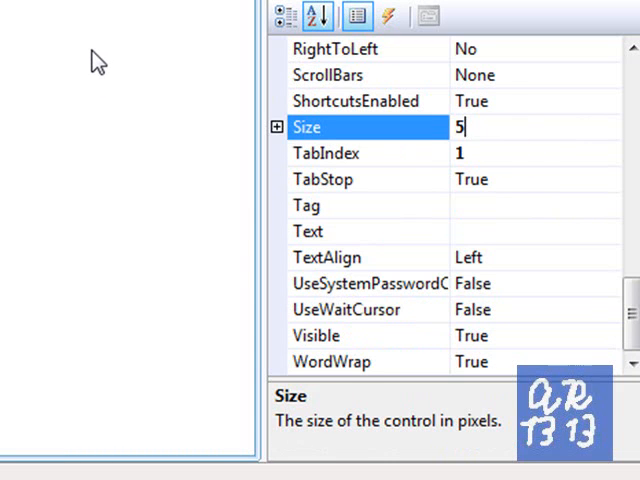
type("26")
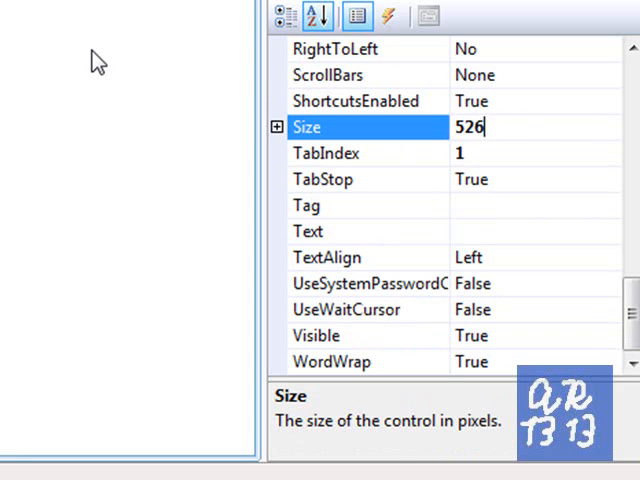
type(",")
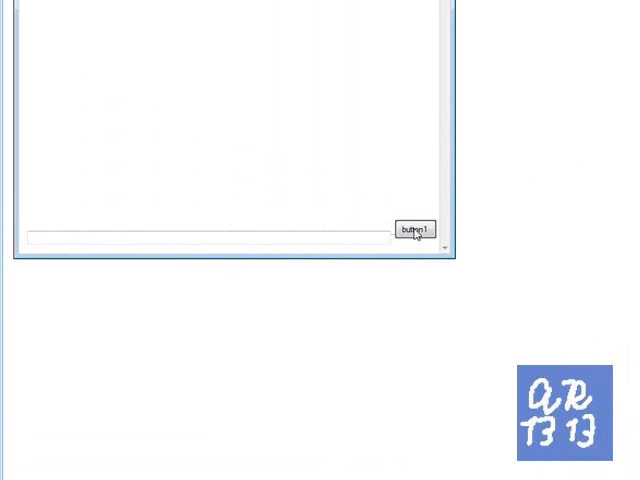
left_click(412, 228)
type("b")
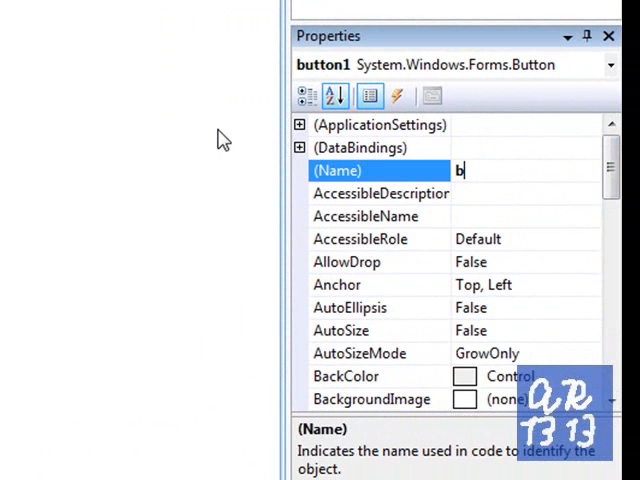
type("nt.")
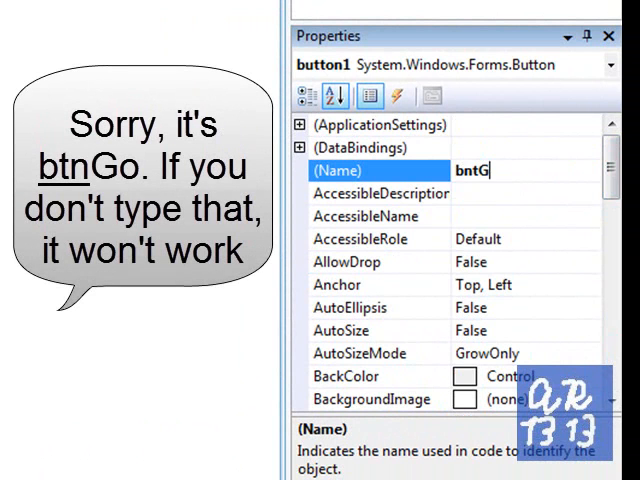
type("o")
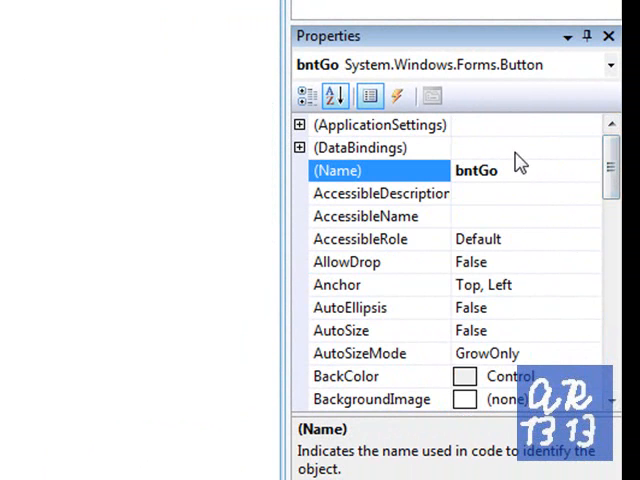
scroll("down", 3)
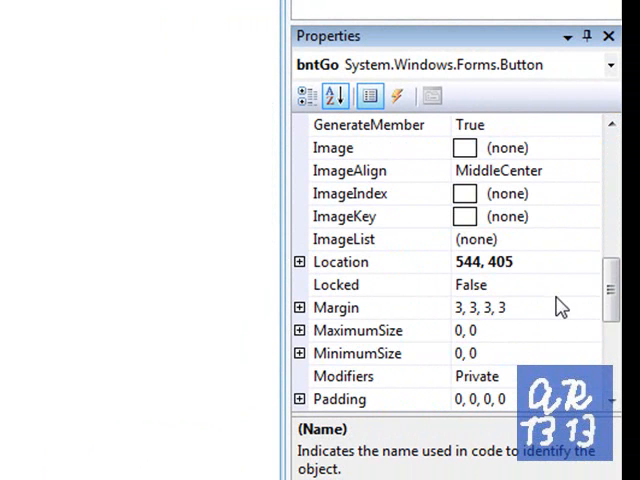
left_click(340, 260)
type("544")
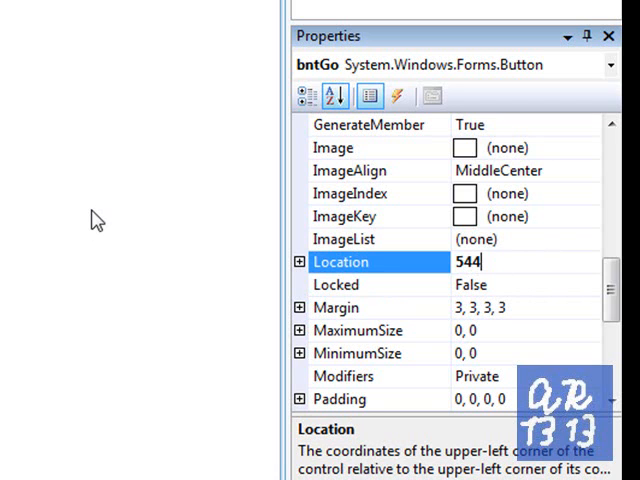
type(", 4")
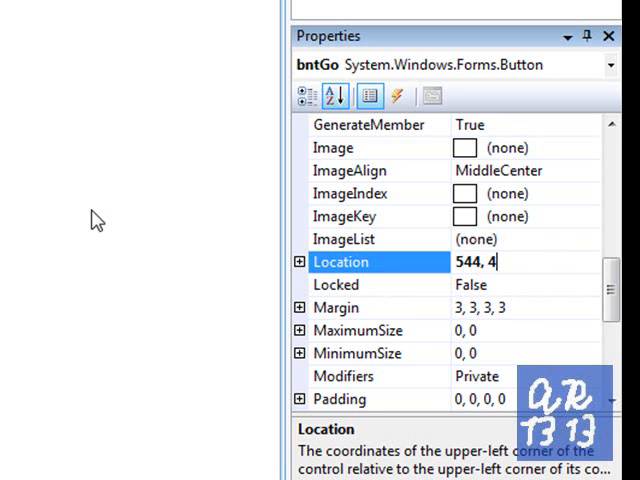
type("09")
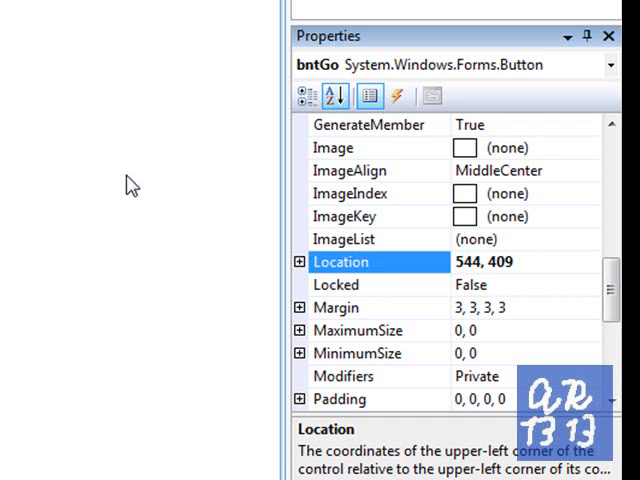
scroll("down", 3)
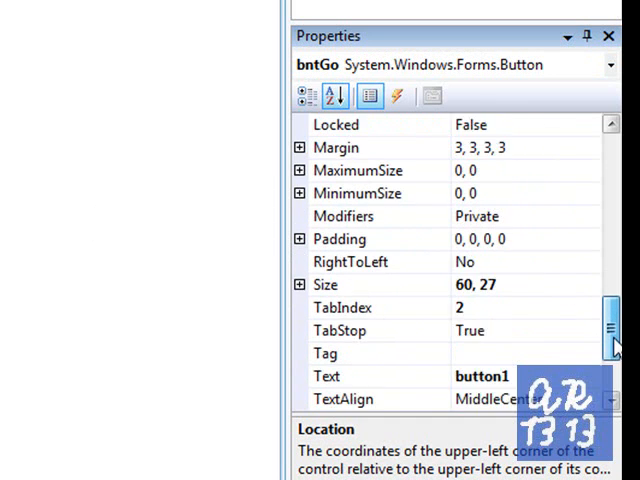
scroll("down", 3)
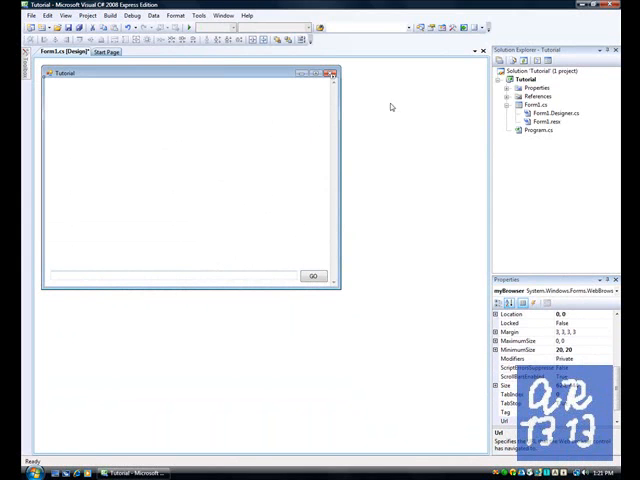
mouse_move(332, 74)
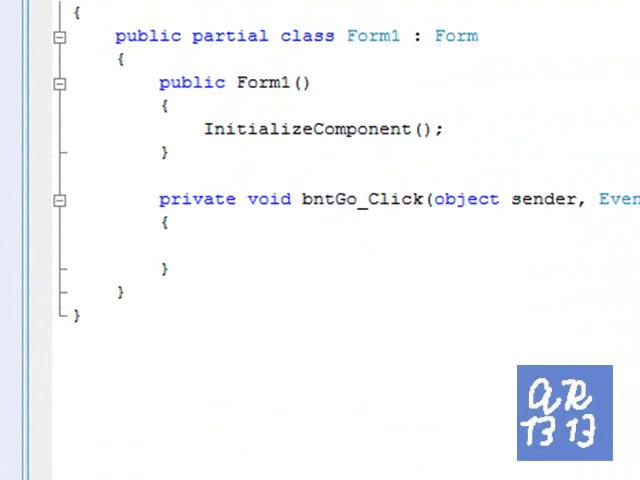
Enter myBrowser.Navigate(tbURL.Text); in the bntGo_Click handler
type("myBrowser")
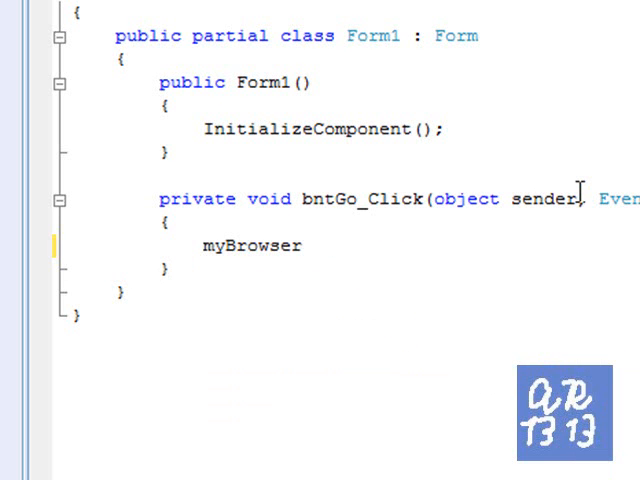
type(".")
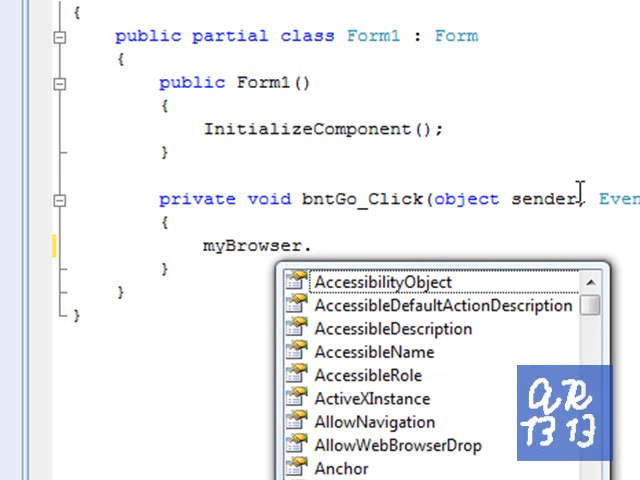
type("Navigate(")
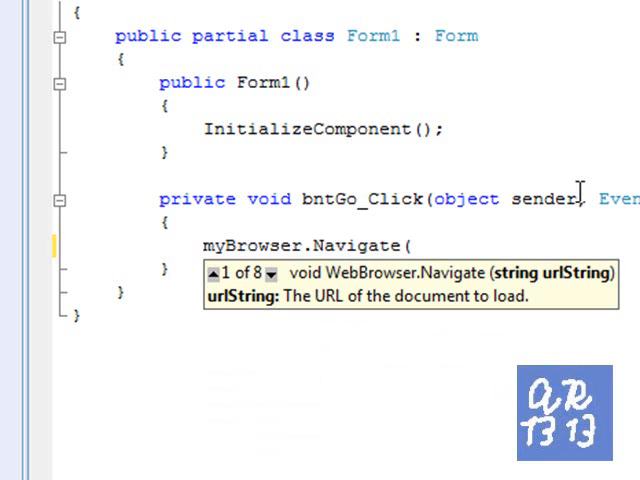
type("t")
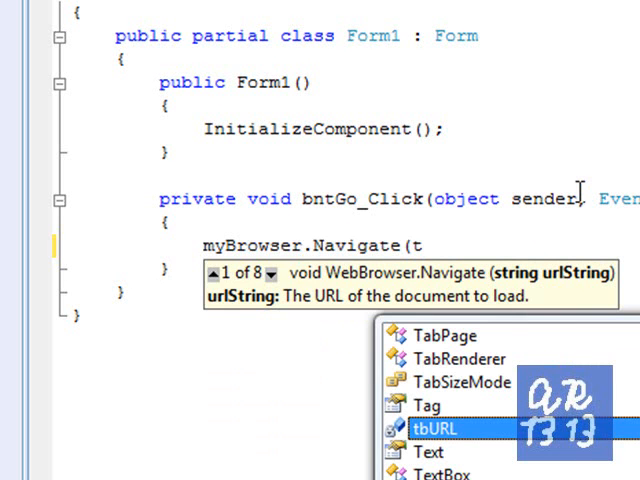
type("tb")
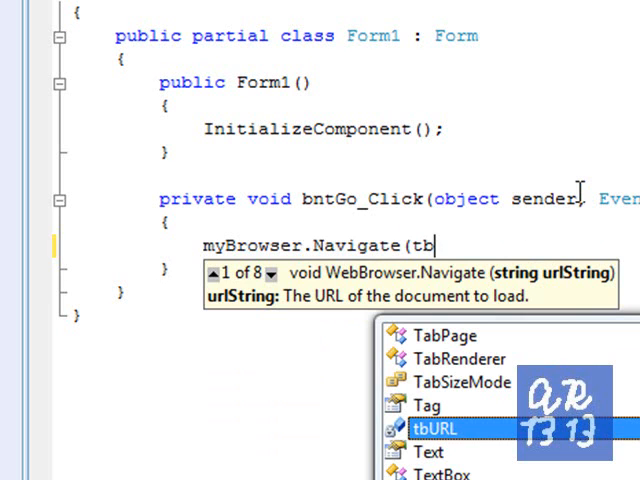
type("UR")
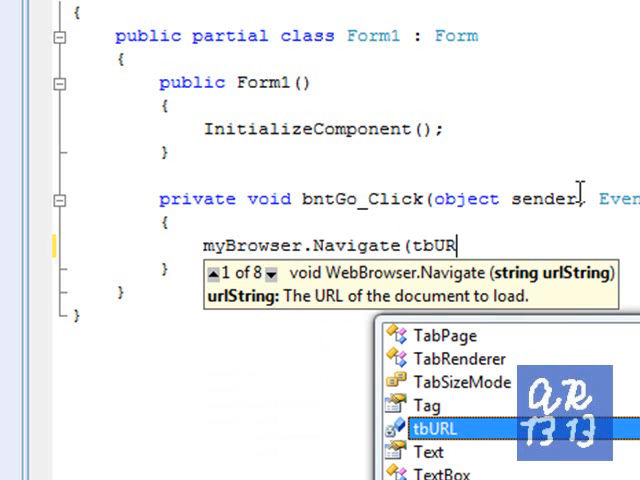
type("L")
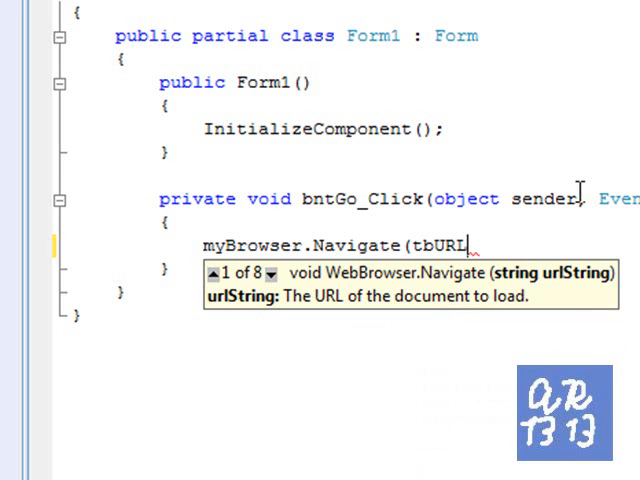
type(".")
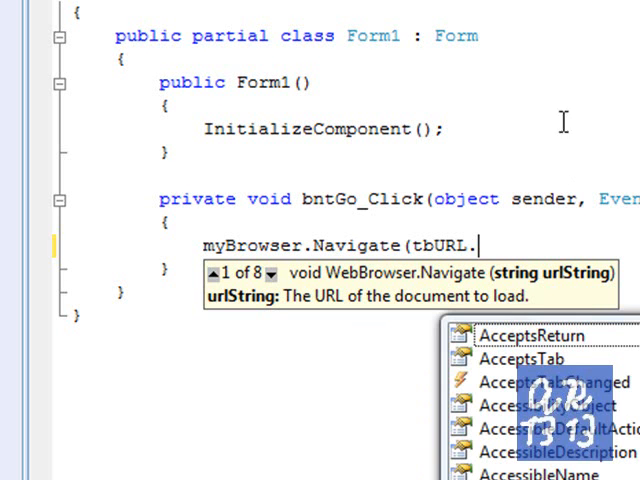
type("TEX")
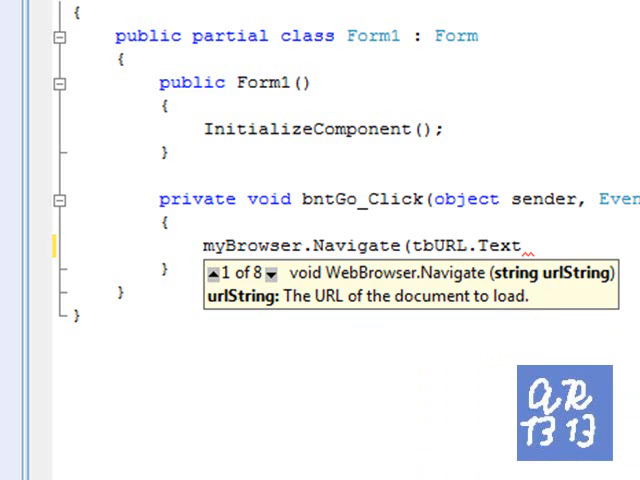
type(")")
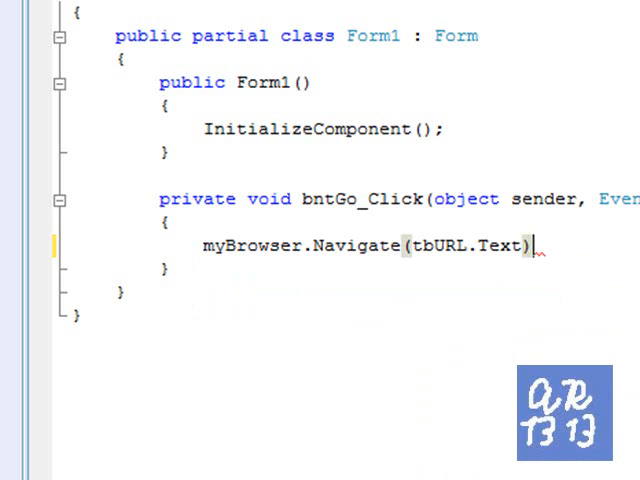
type(";")
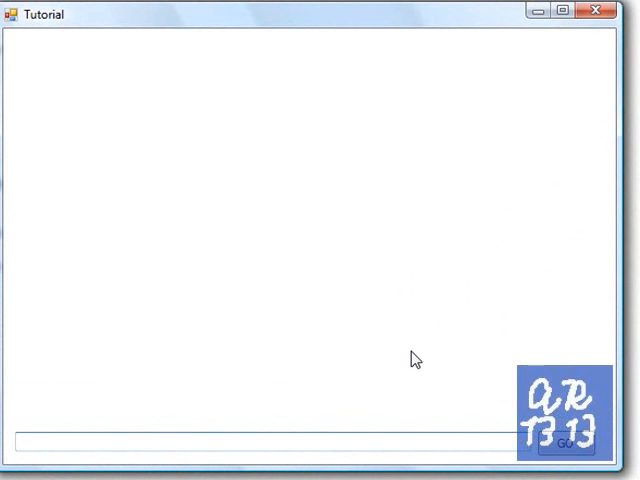
type("www")
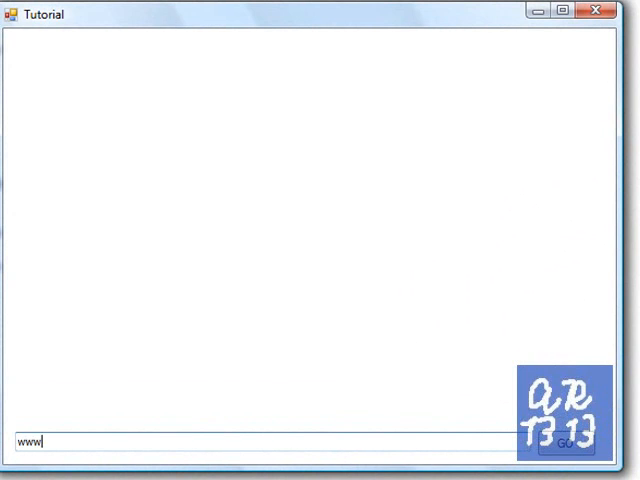
type(".yout")
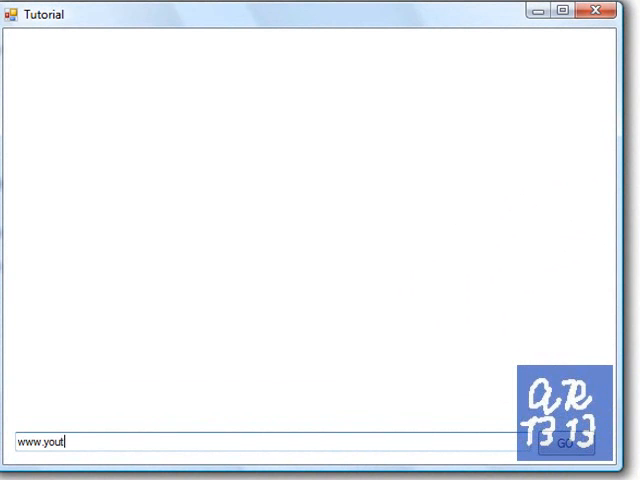
type("ube.c")
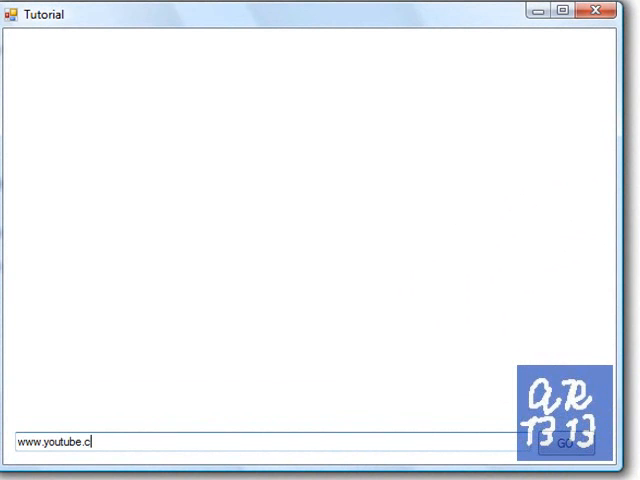
type("om/alexram1313")
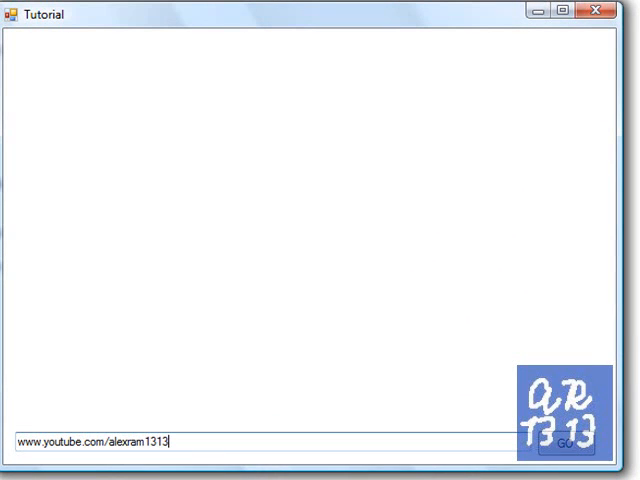
mouse_move(470, 288)
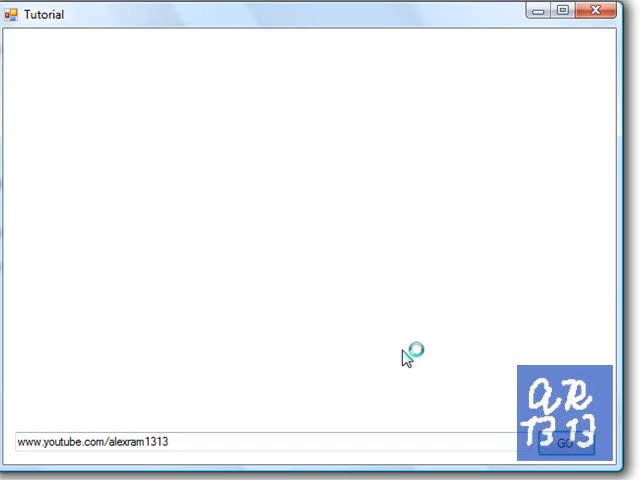
mouse_move(196, 18)
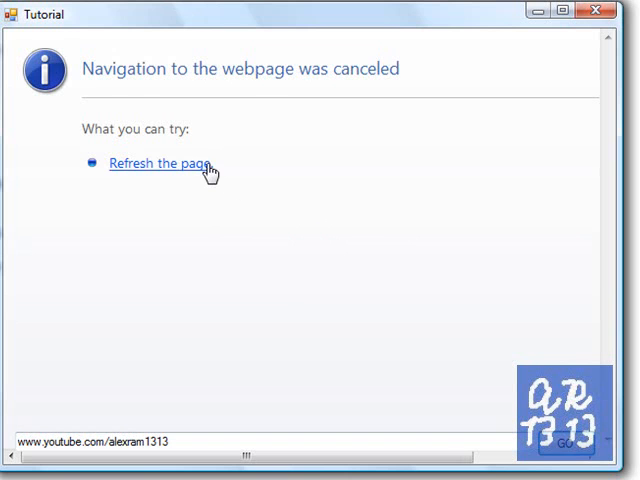
Refresh the cancelled YouTube page, then start entering google.com as a new address
left_click(160, 164)
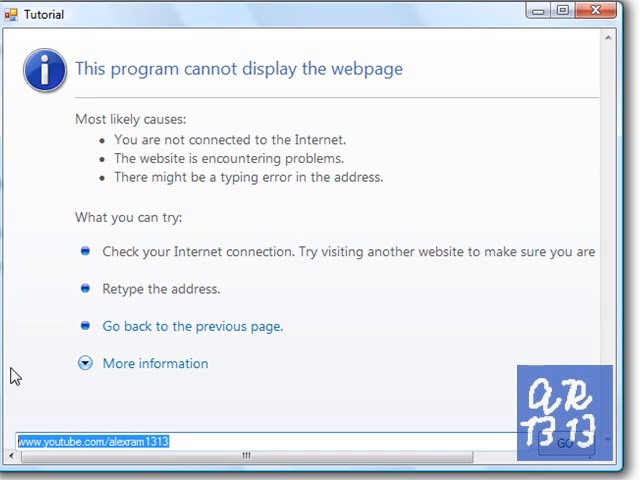
type("google.com")
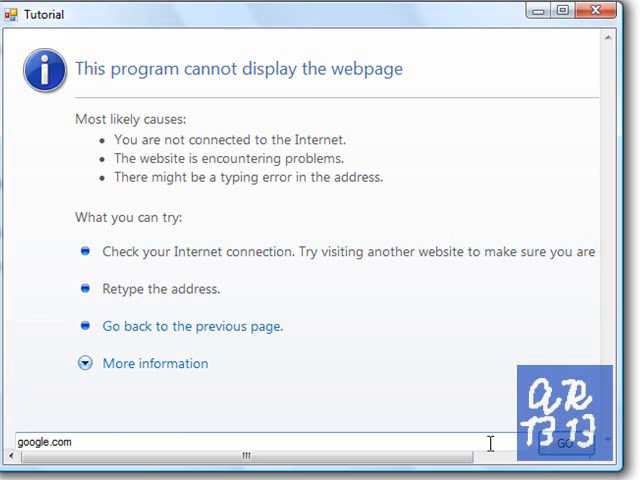
mouse_move(448, 464)
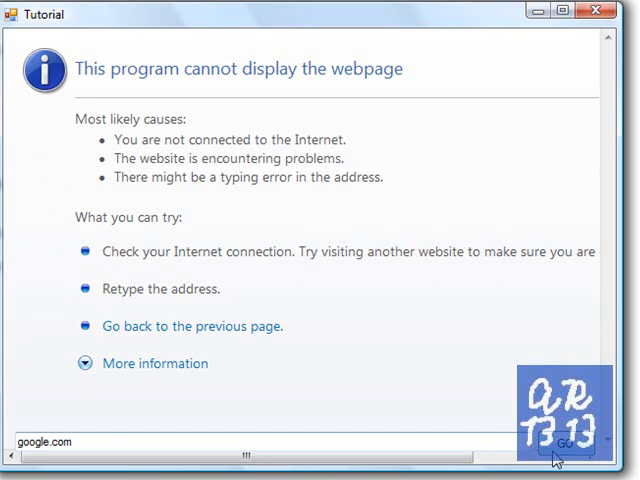
mouse_move(512, 276)
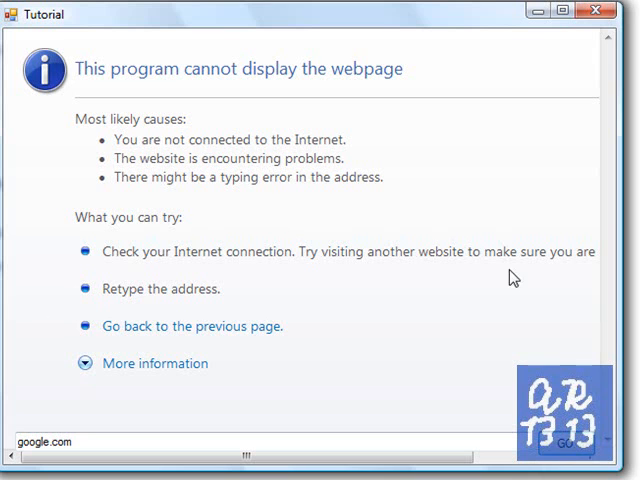